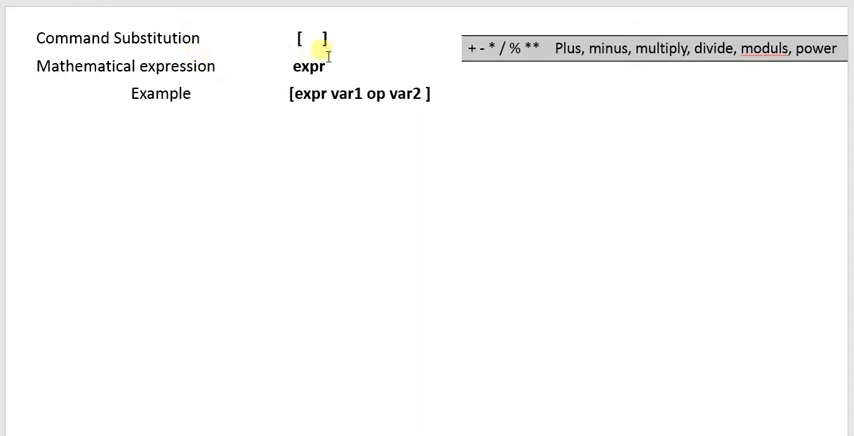
mouse_move(336, 62)
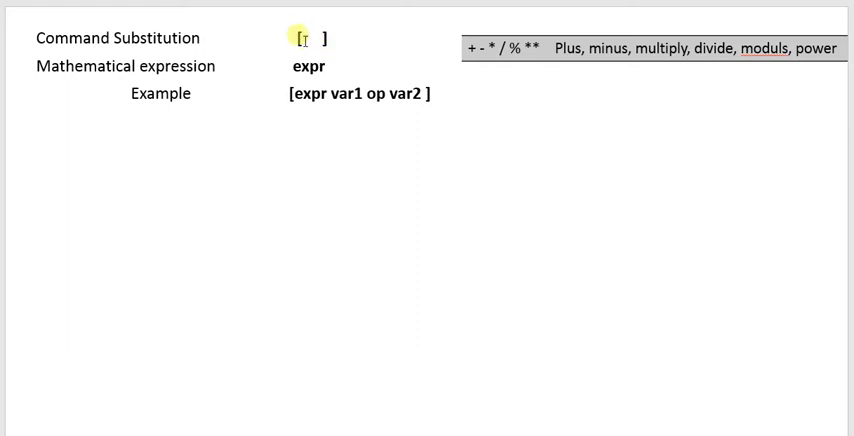
mouse_move(100, 98)
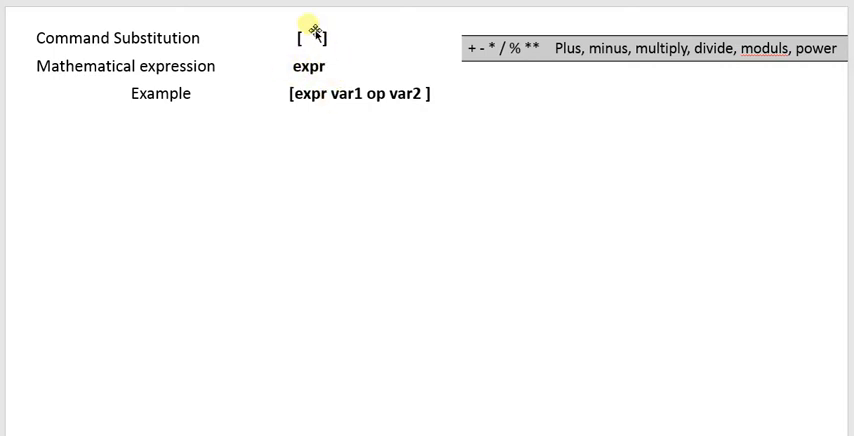
mouse_move(288, 66)
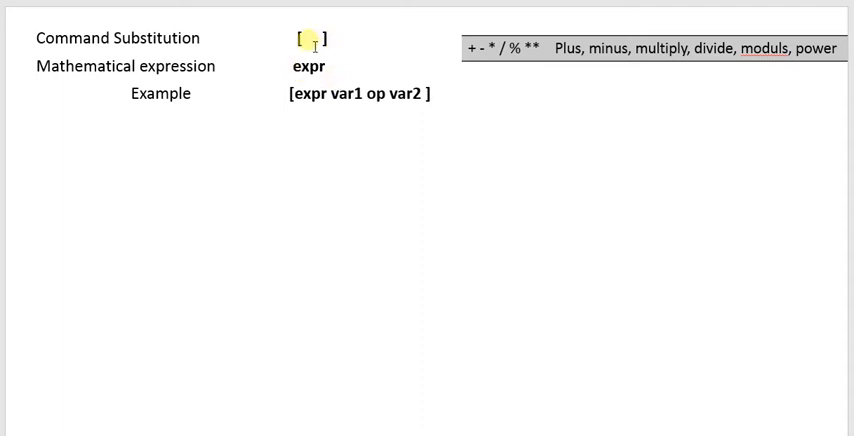
mouse_move(324, 60)
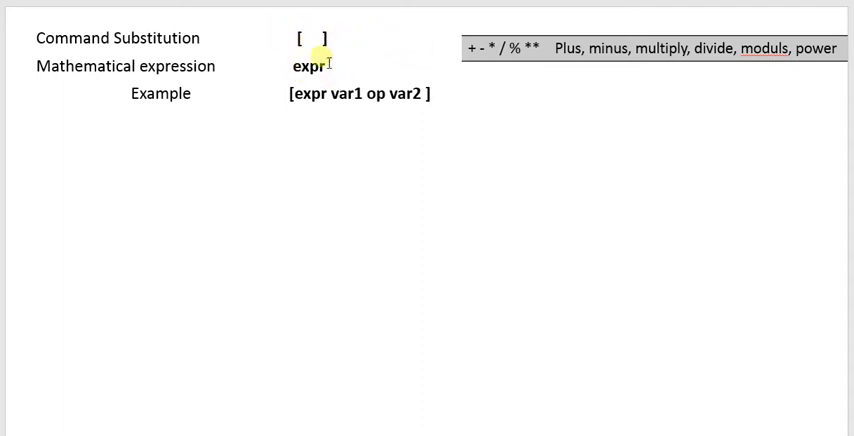
mouse_move(394, 48)
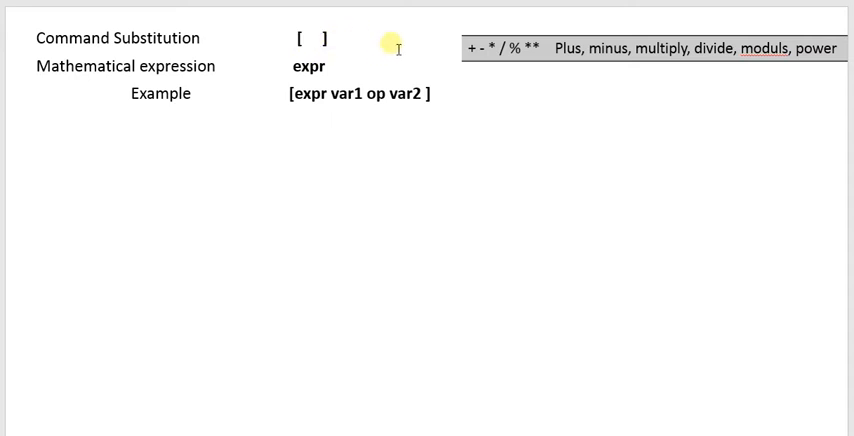
mouse_move(338, 64)
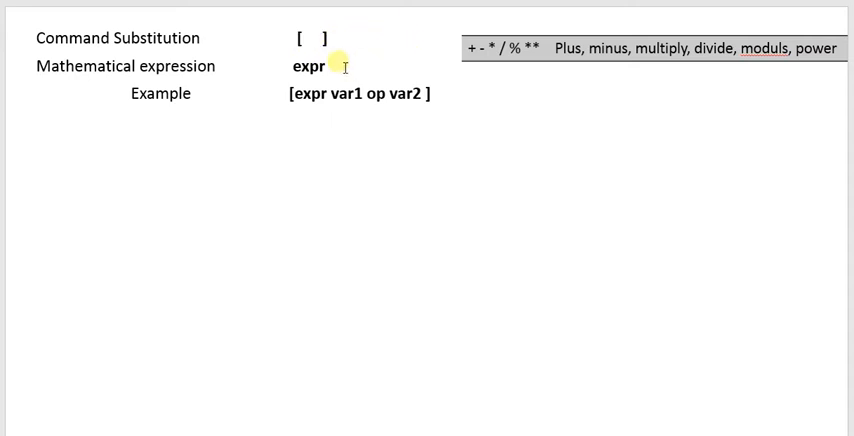
mouse_move(322, 20)
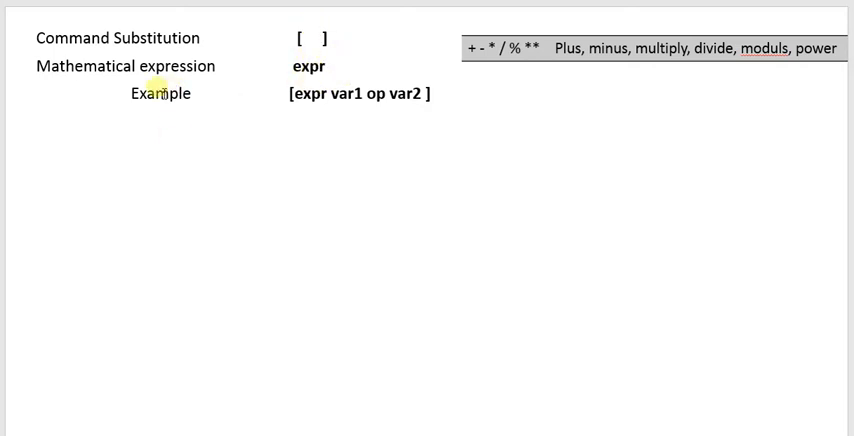
mouse_move(296, 124)
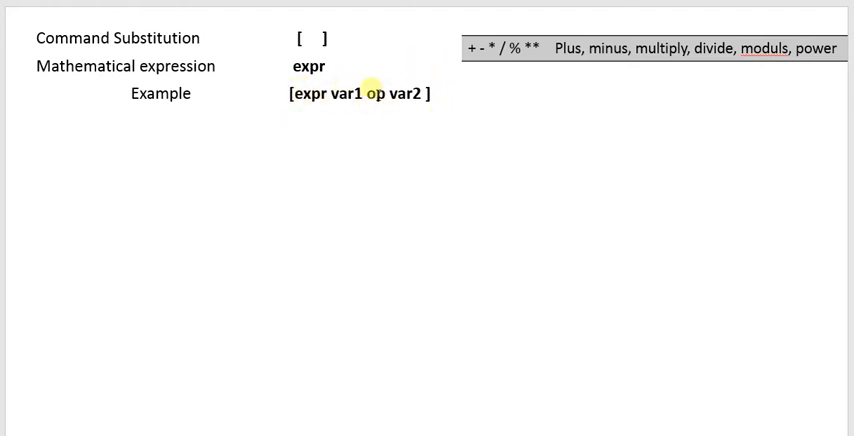
mouse_move(378, 112)
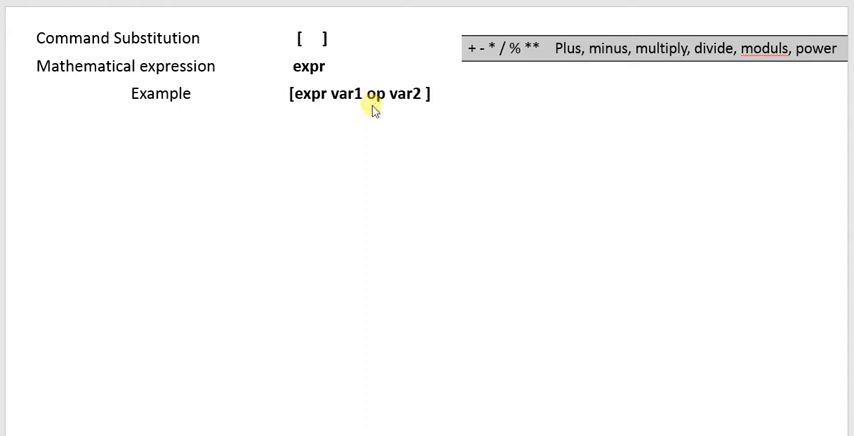
mouse_move(250, 136)
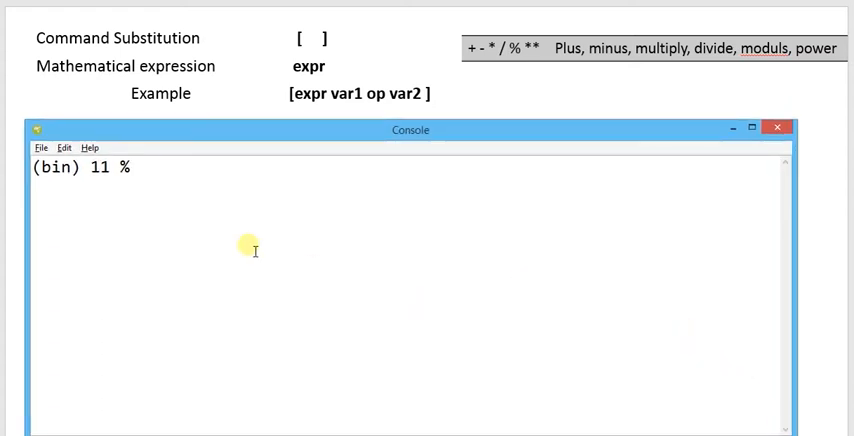
Step: Run set a 4 to give a the value 4, then enter set b 5 at the prompt
type("s")
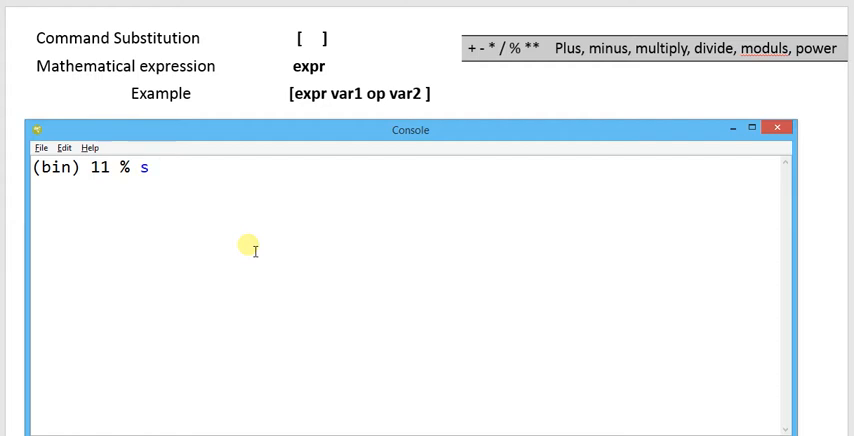
type("et a")
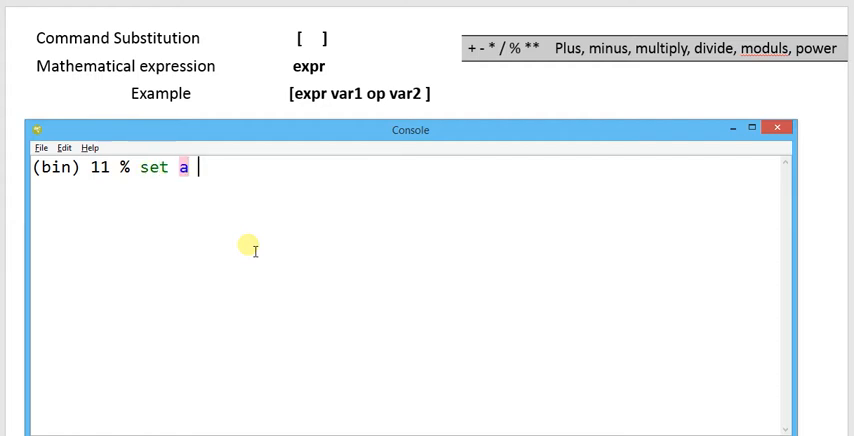
type("4")
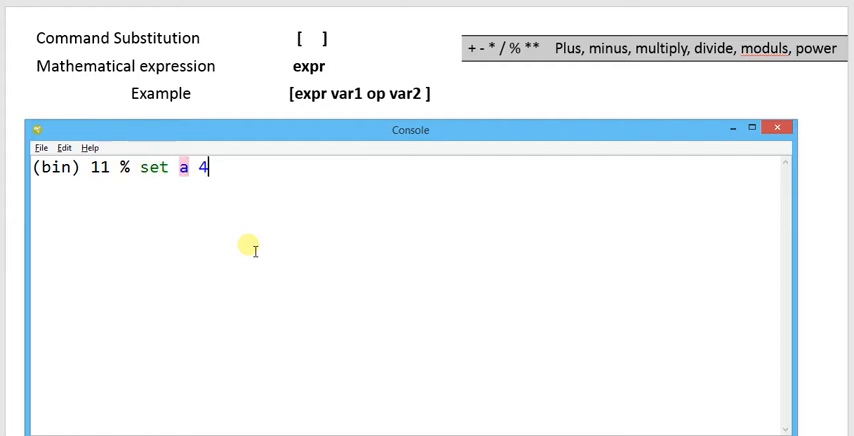
key("Return")
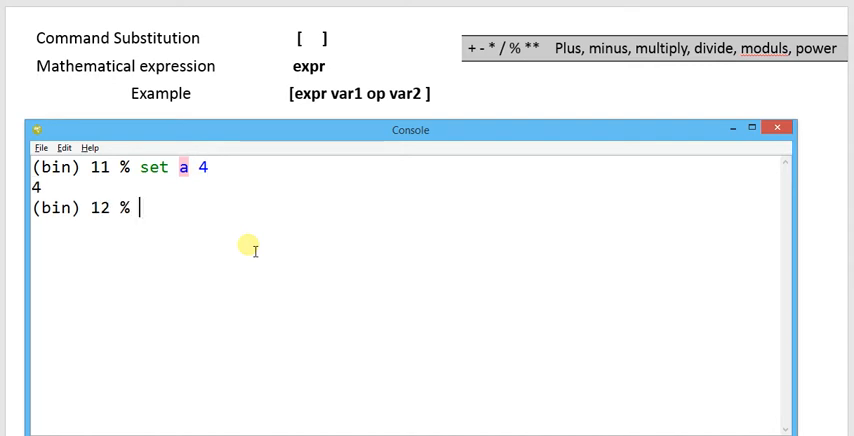
type("set b")
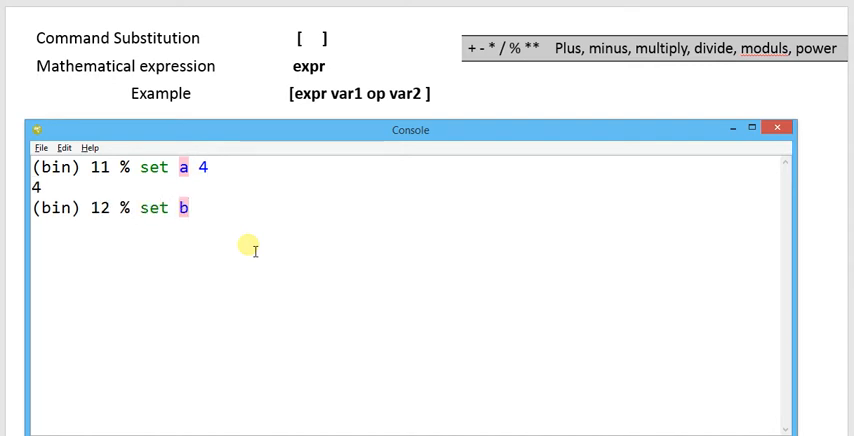
type("5")
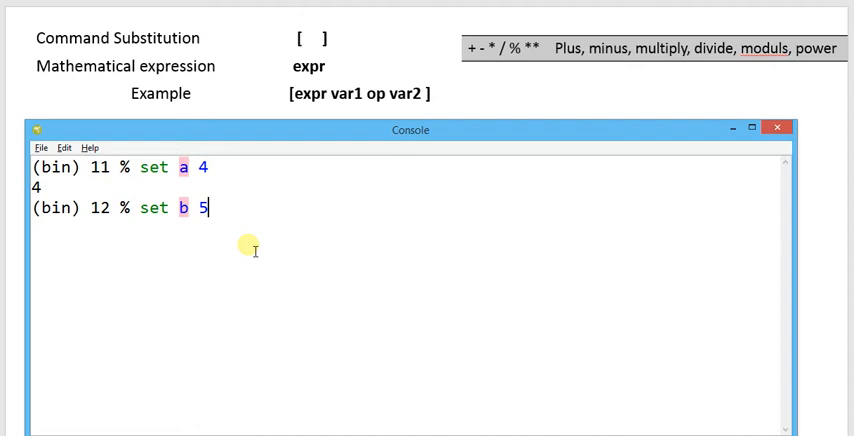
mouse_move(296, 154)
type("p")
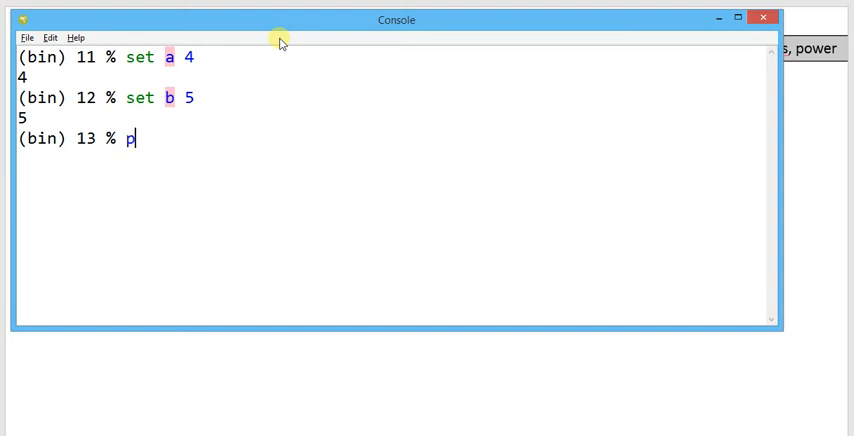
Step: Run puts [expr $a + $b] so the console prints 9
type("uts")
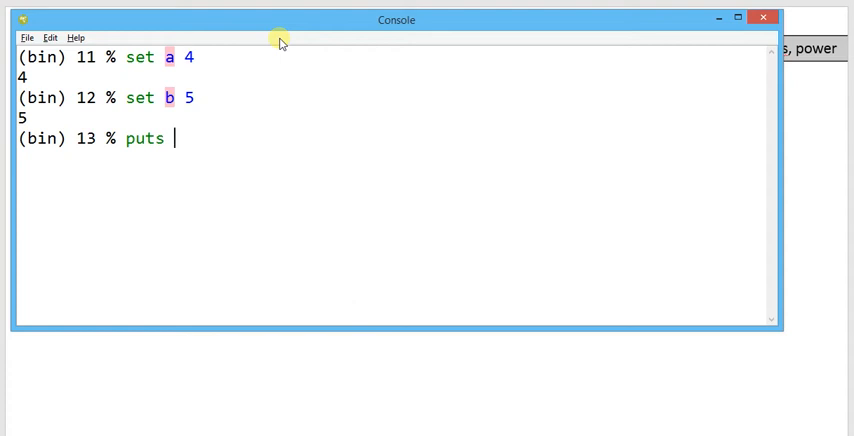
type("[")
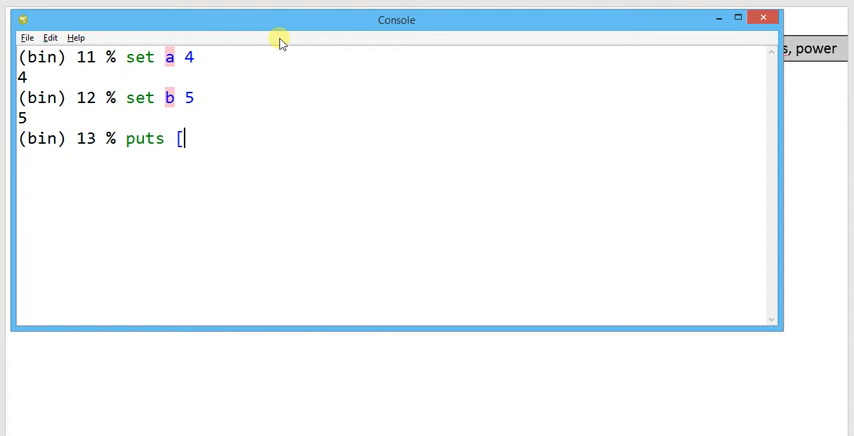
type("expr")
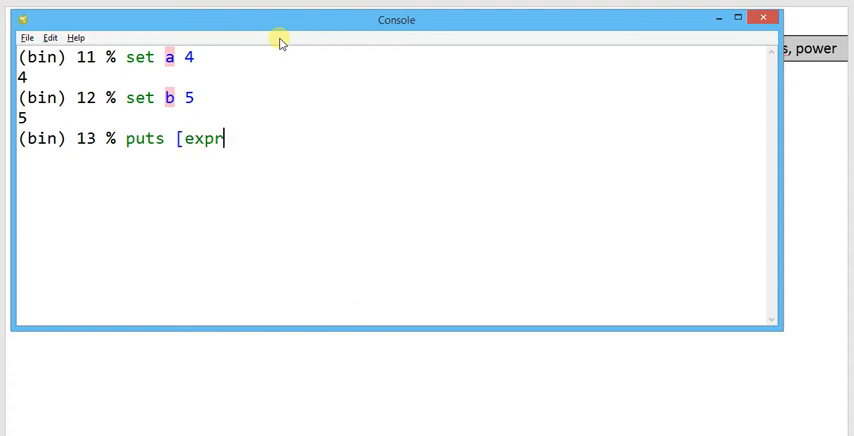
type("$")
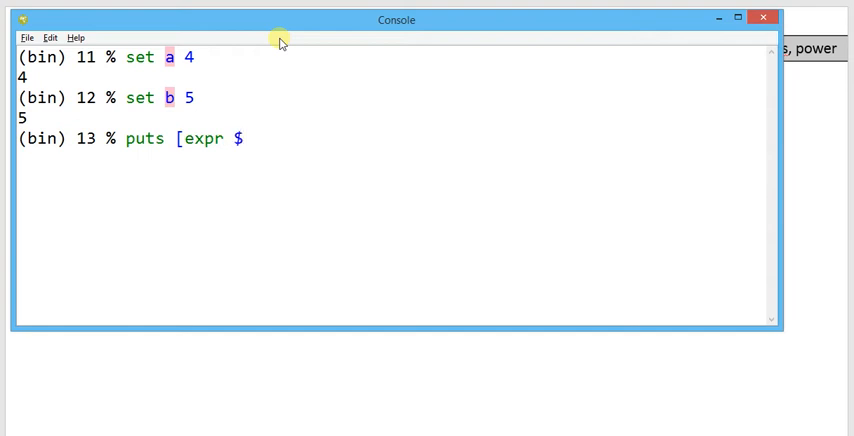
type("a")
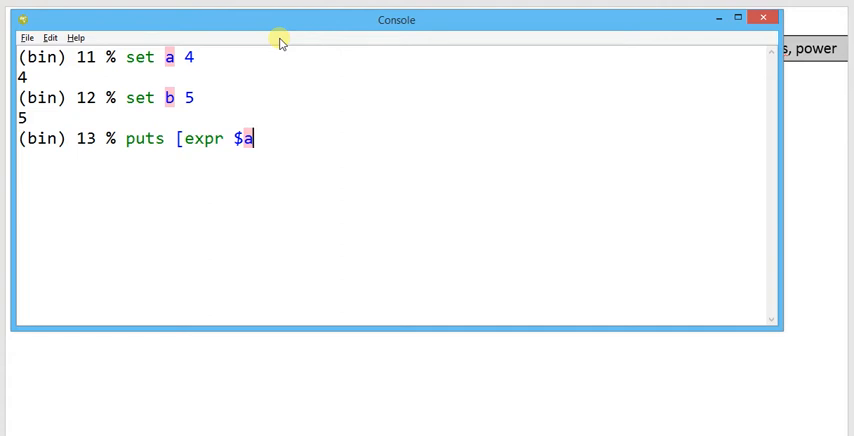
type("+")
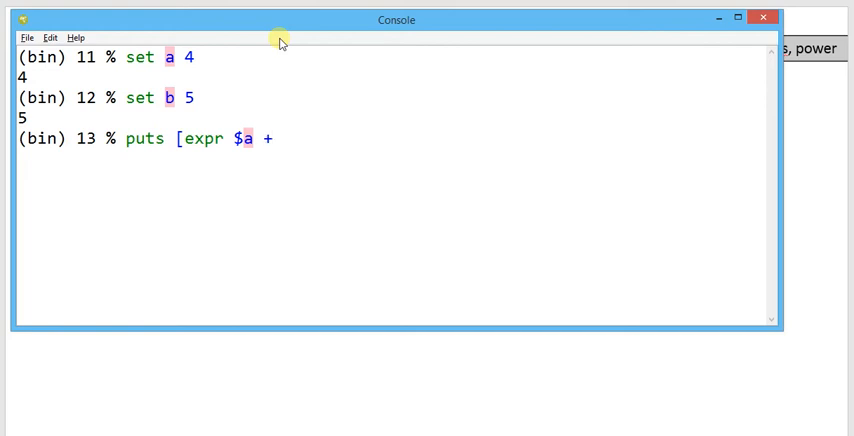
type("$b")
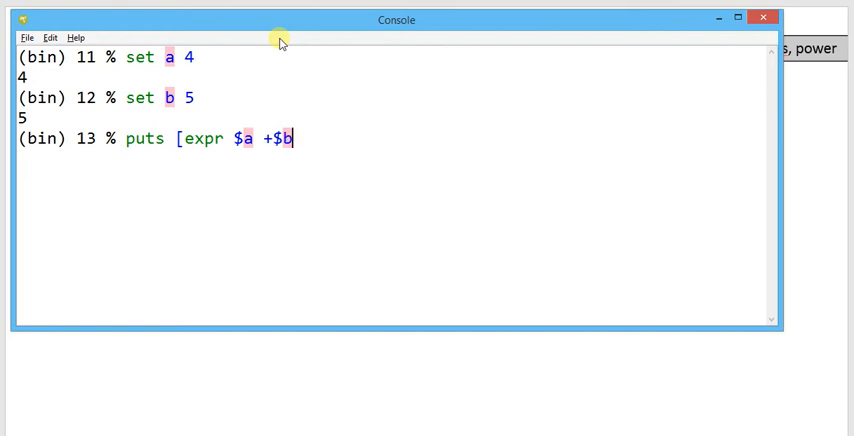
type("]")
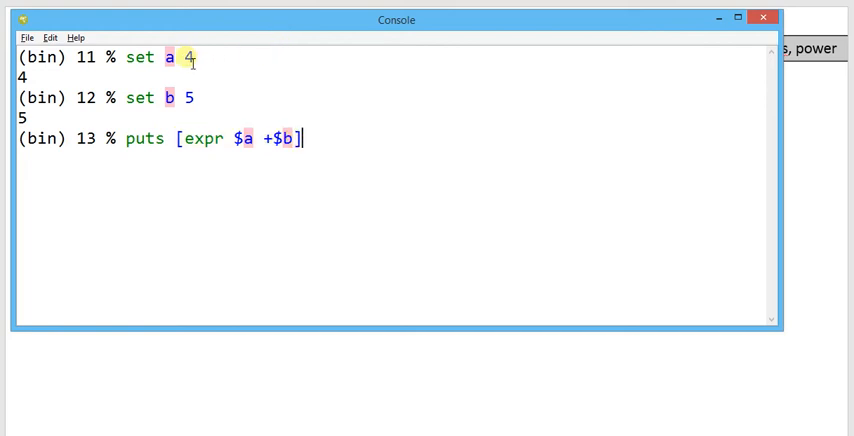
mouse_move(192, 96)
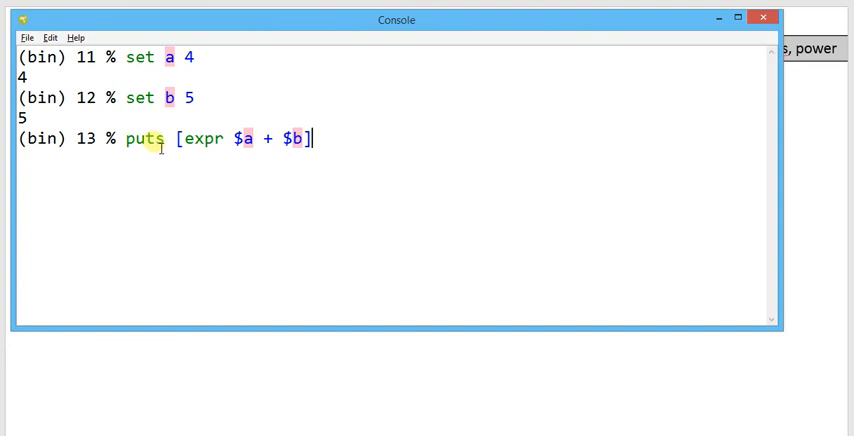
key("Return")
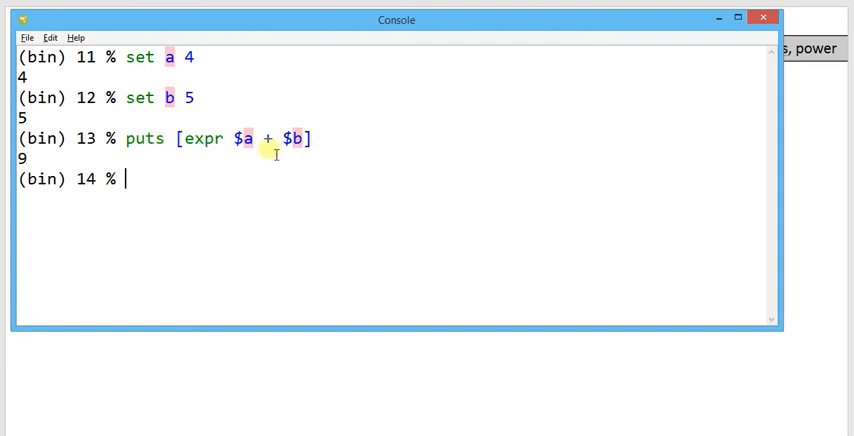
mouse_move(118, 188)
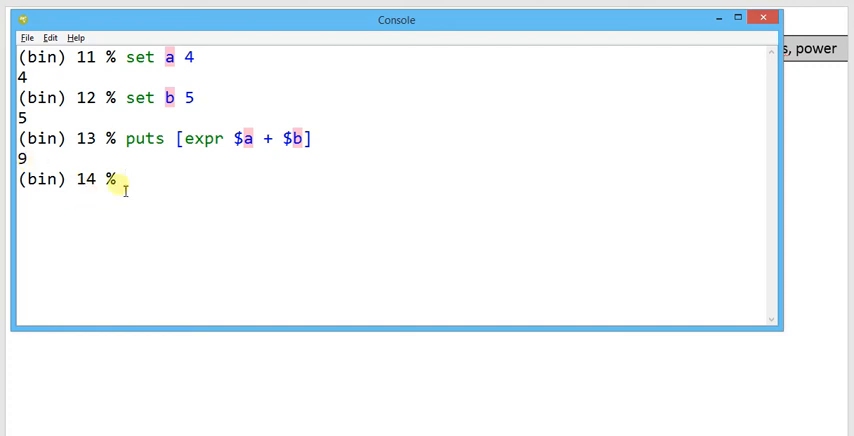
Step: Print a minus b and a times b, giving -1 and 20
type("puts [expr $a + $b]")
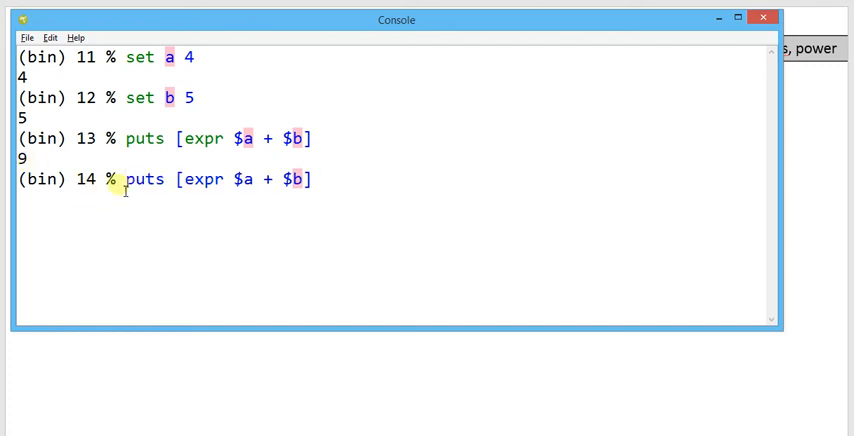
type("-")
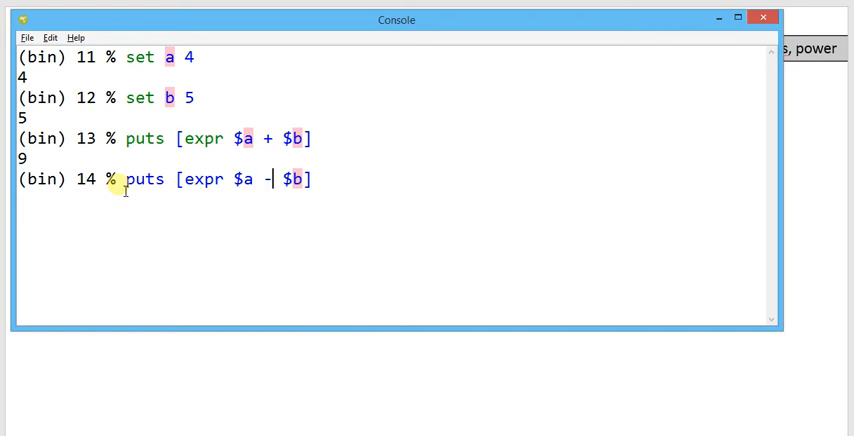
key("Return")
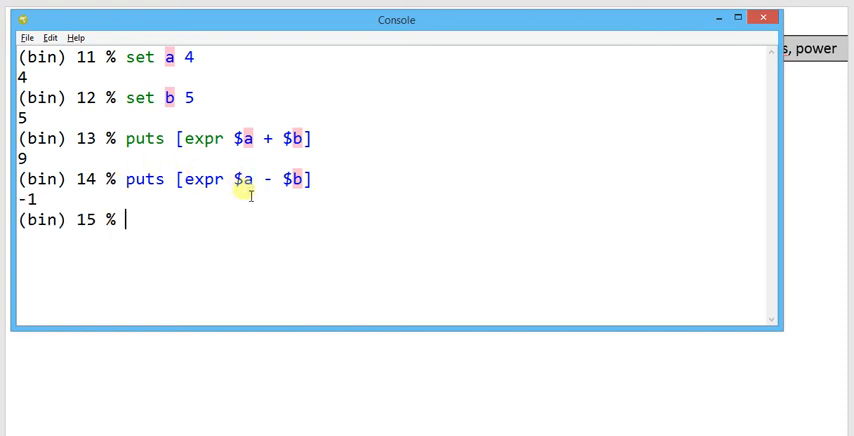
type("puts [expr $a - $b]")
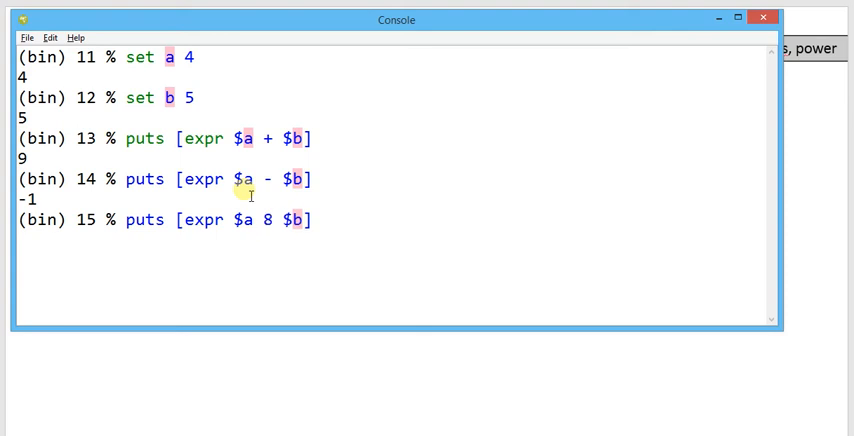
type("*")
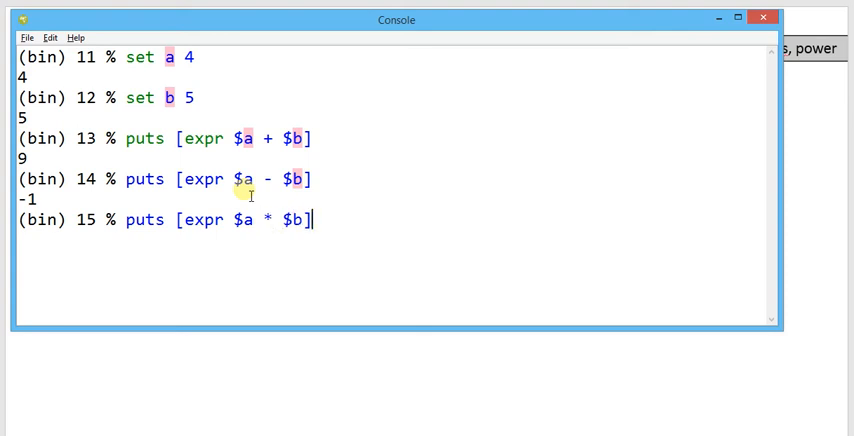
mouse_move(540, 212)
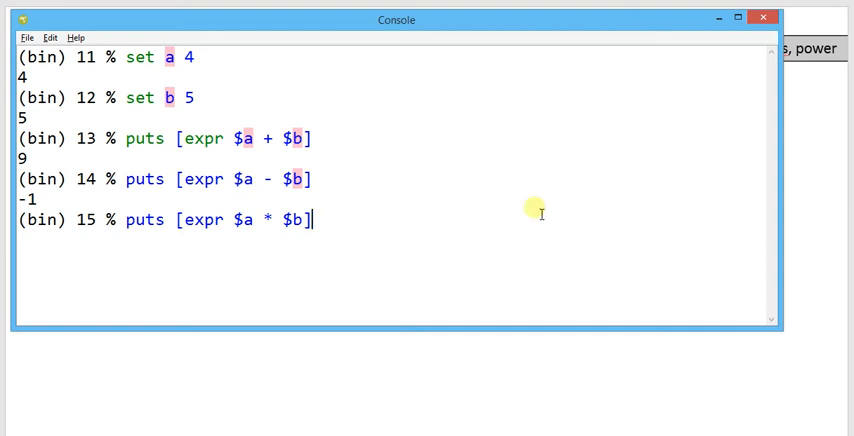
key("Return")
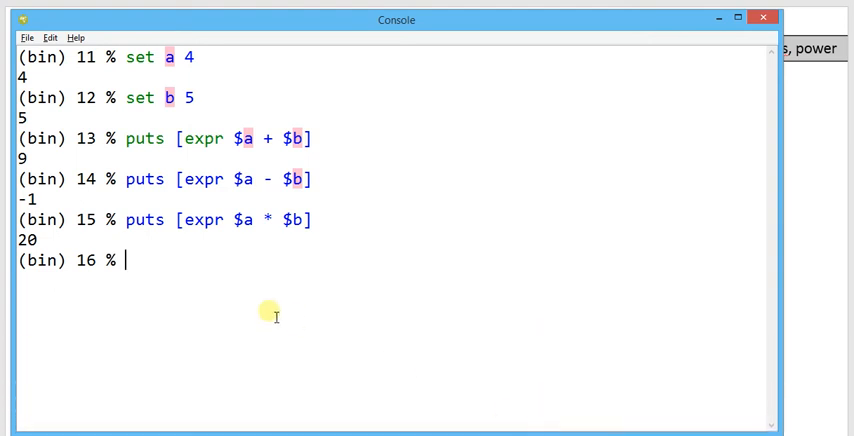
Step: Print a divided by b, giving 0, and line up the modulo command
type("puts [expr $a | $b]")
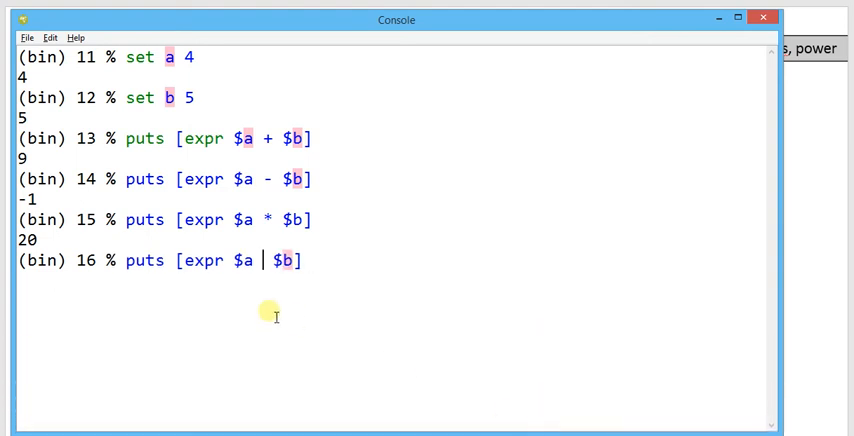
type("/")
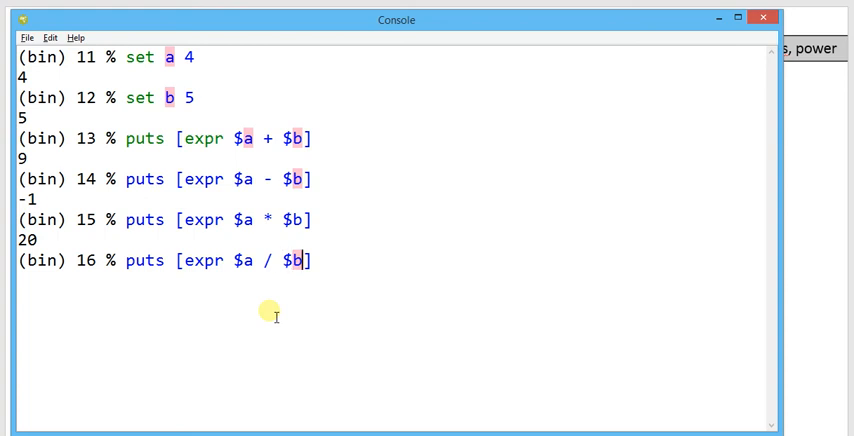
key("Return")
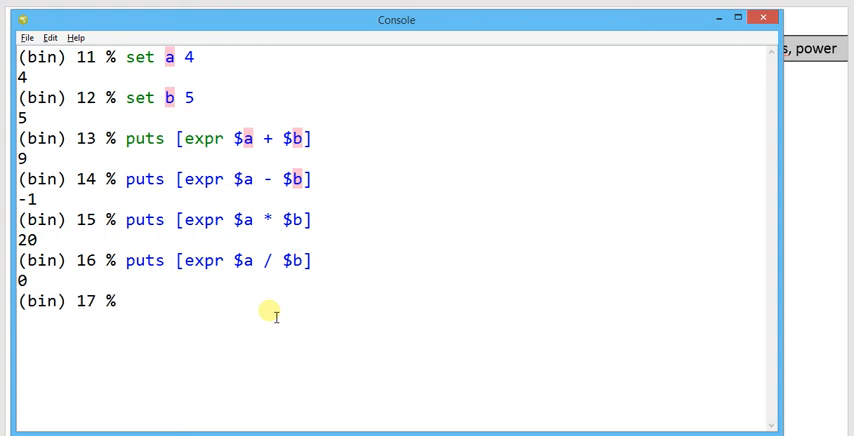
type("puts [expr $a / $b]")
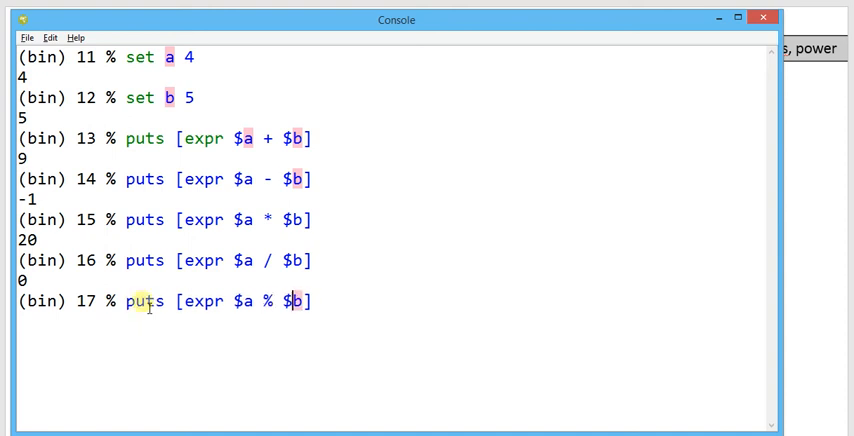
Step: Print a modulo b and a to the power b, giving 4 and 1024
key("Return")
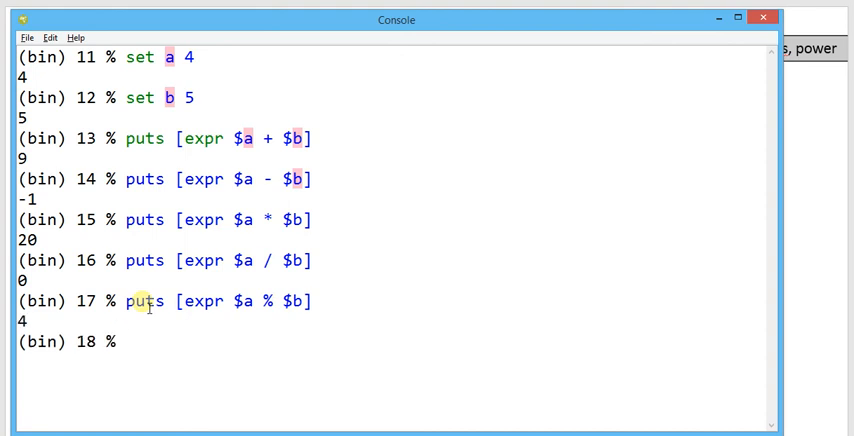
type("puts [expr $a % $b]")
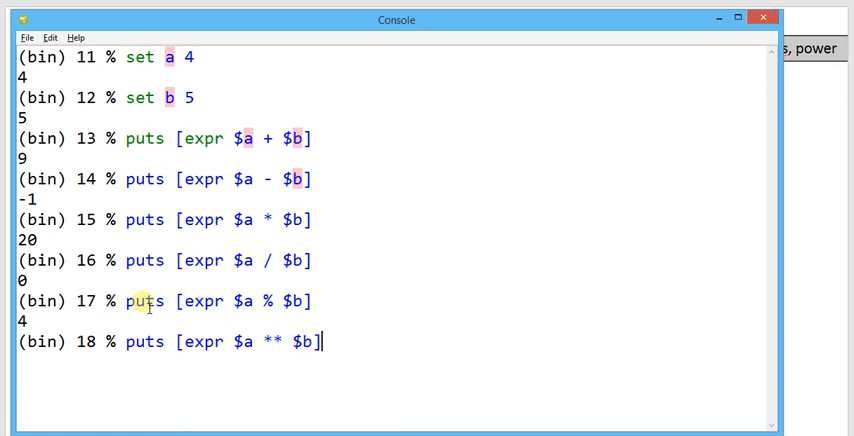
key("Return")
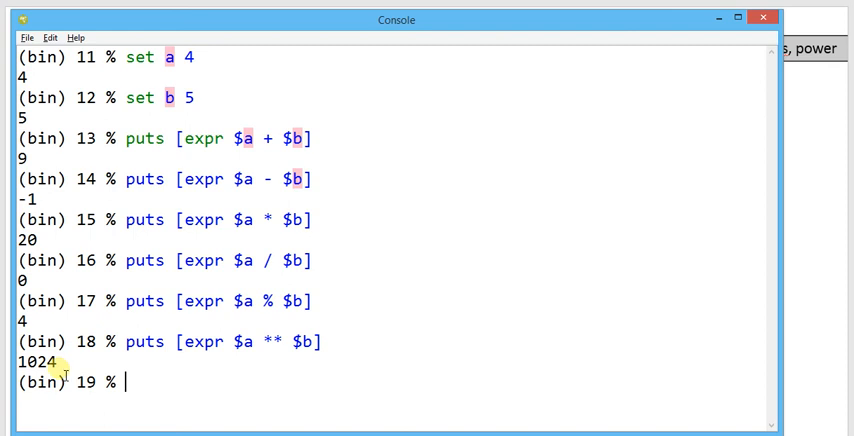
mouse_move(186, 340)
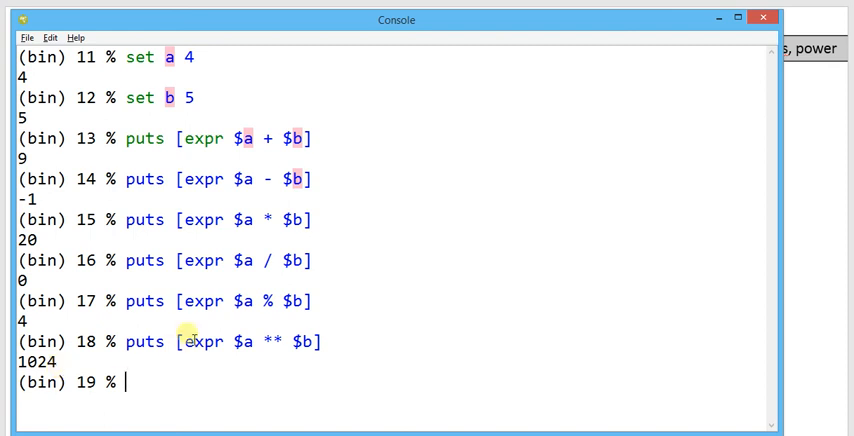
mouse_move(308, 144)
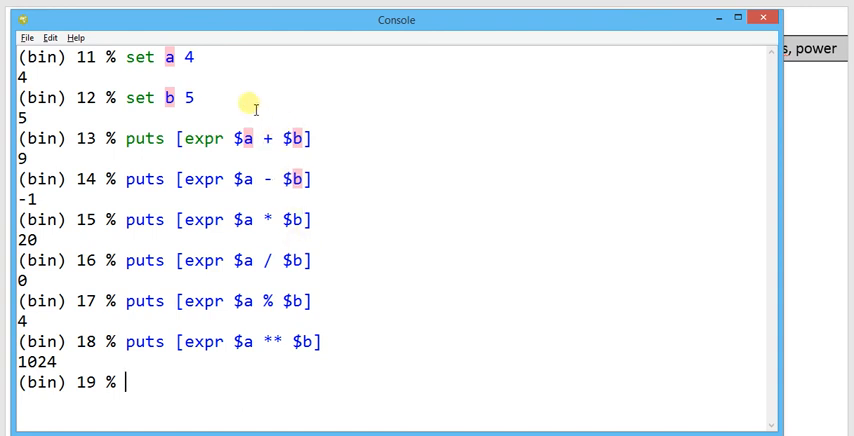
mouse_move(216, 150)
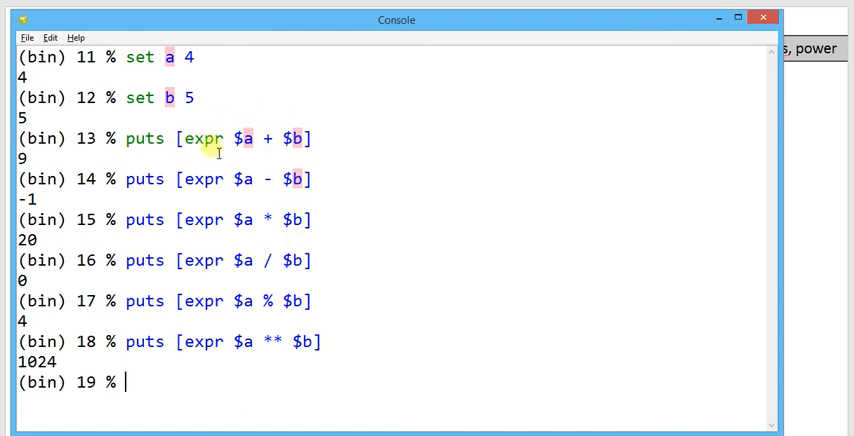
mouse_move(296, 224)
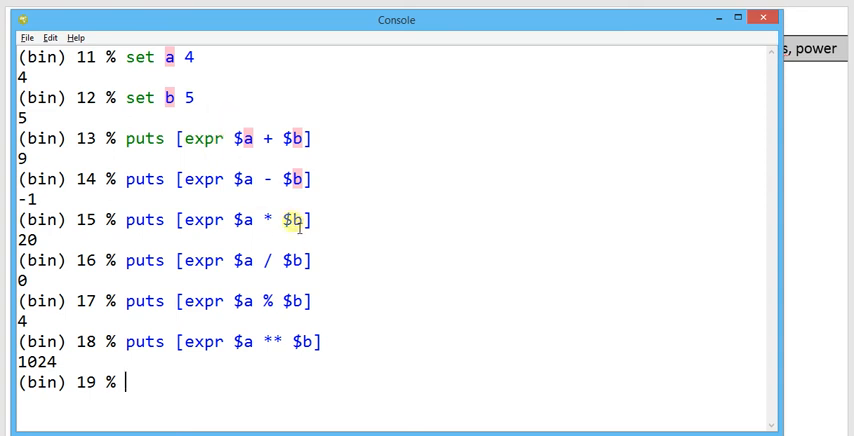